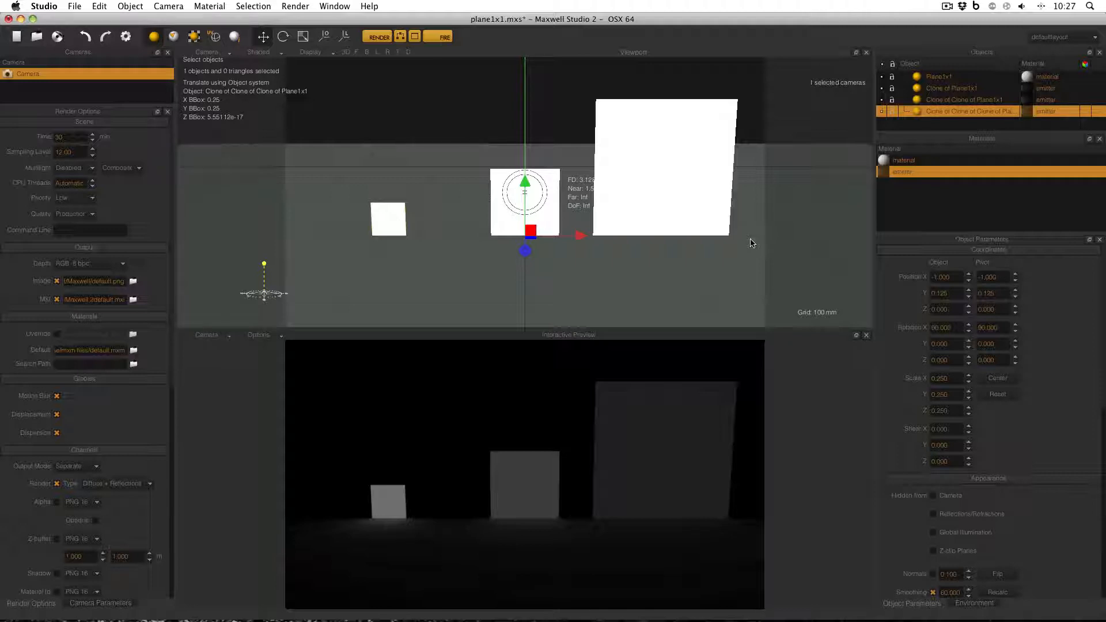
mouse_move(762, 219)
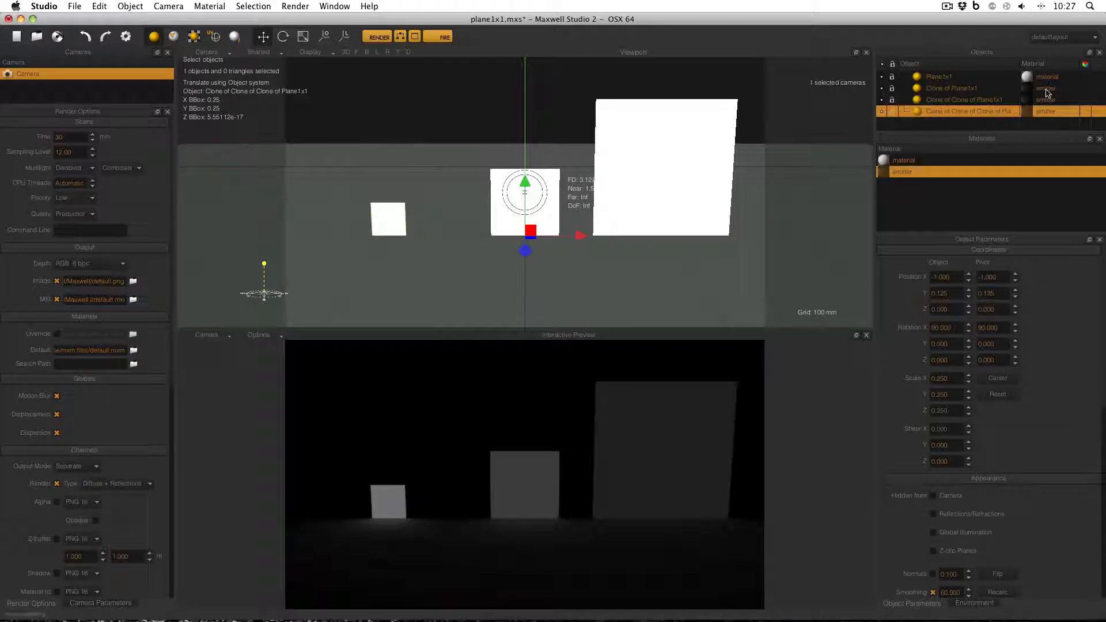
Select the large and then the small emitter plane in the Objects list.
left_click(905, 172)
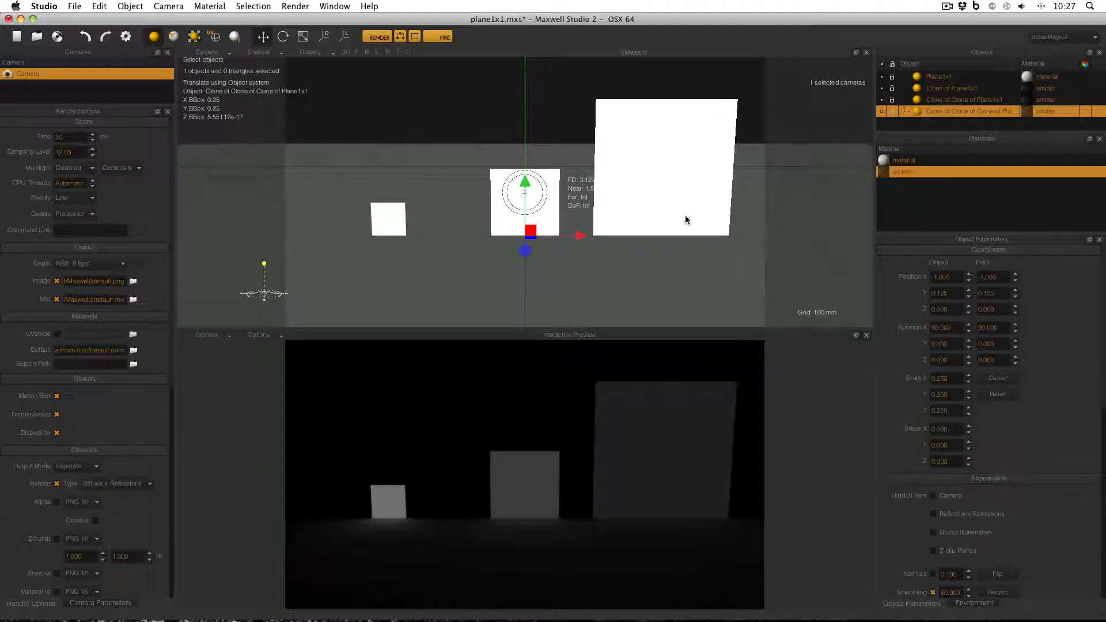
left_click(962, 87)
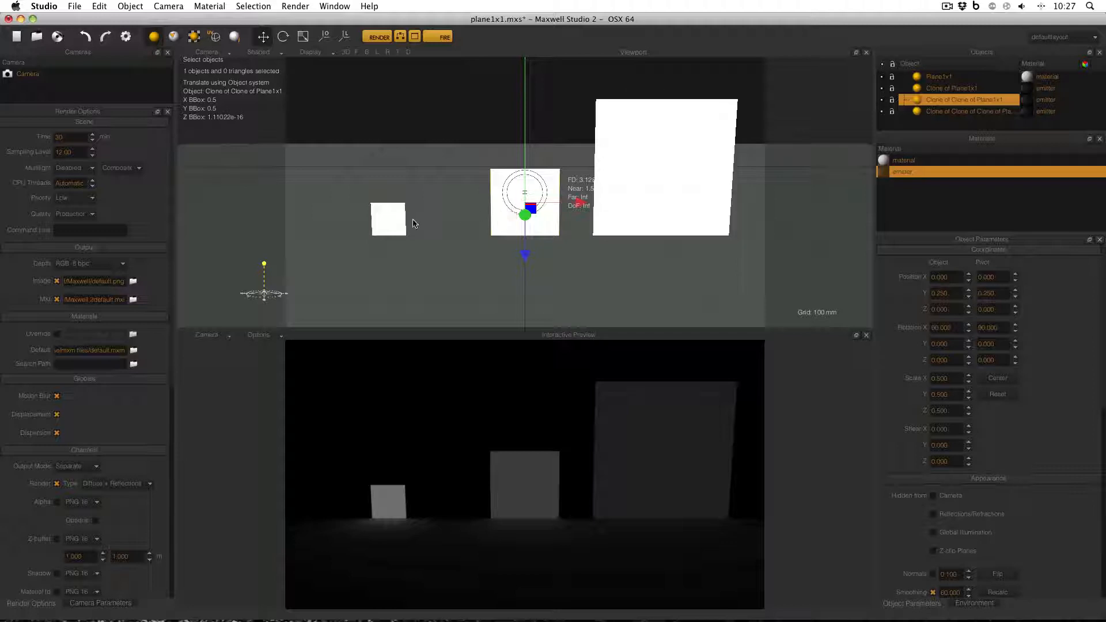
left_click(964, 110)
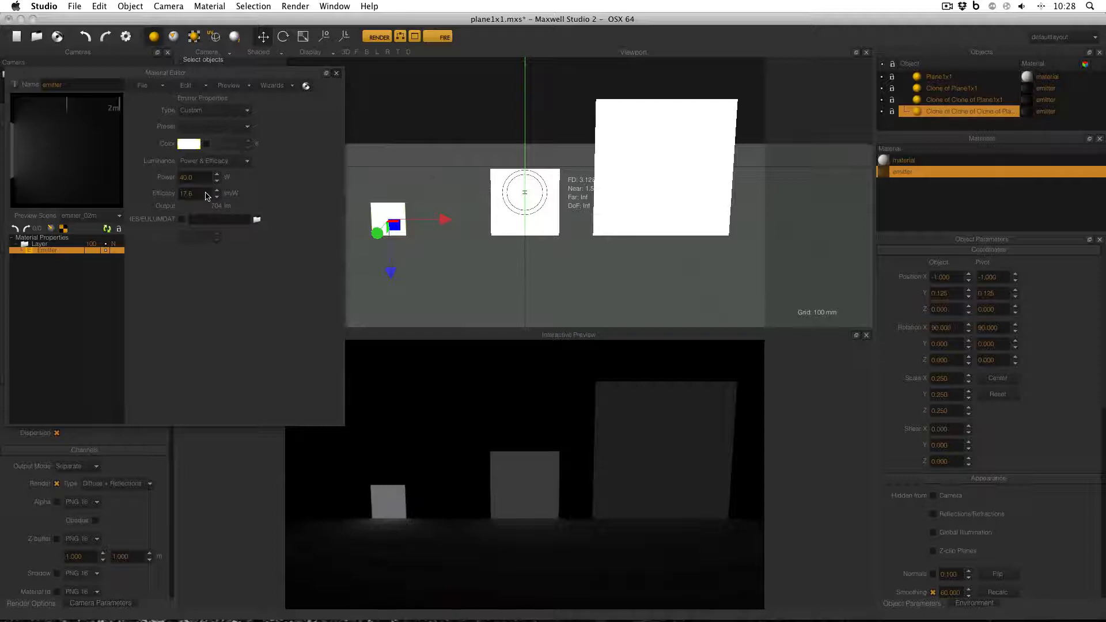
mouse_move(230, 210)
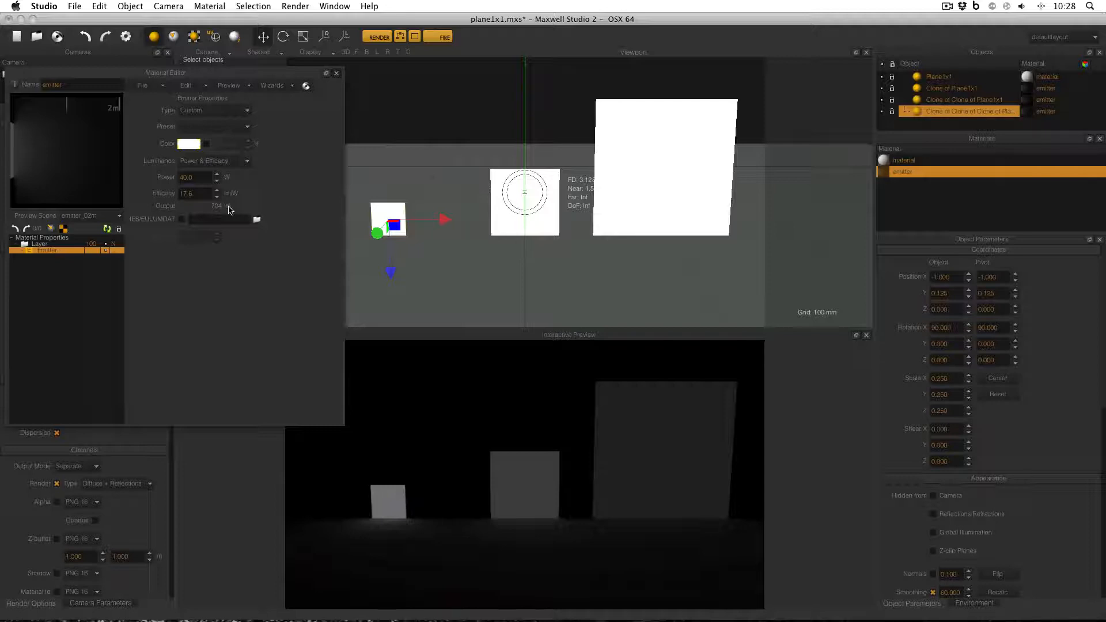
mouse_move(237, 212)
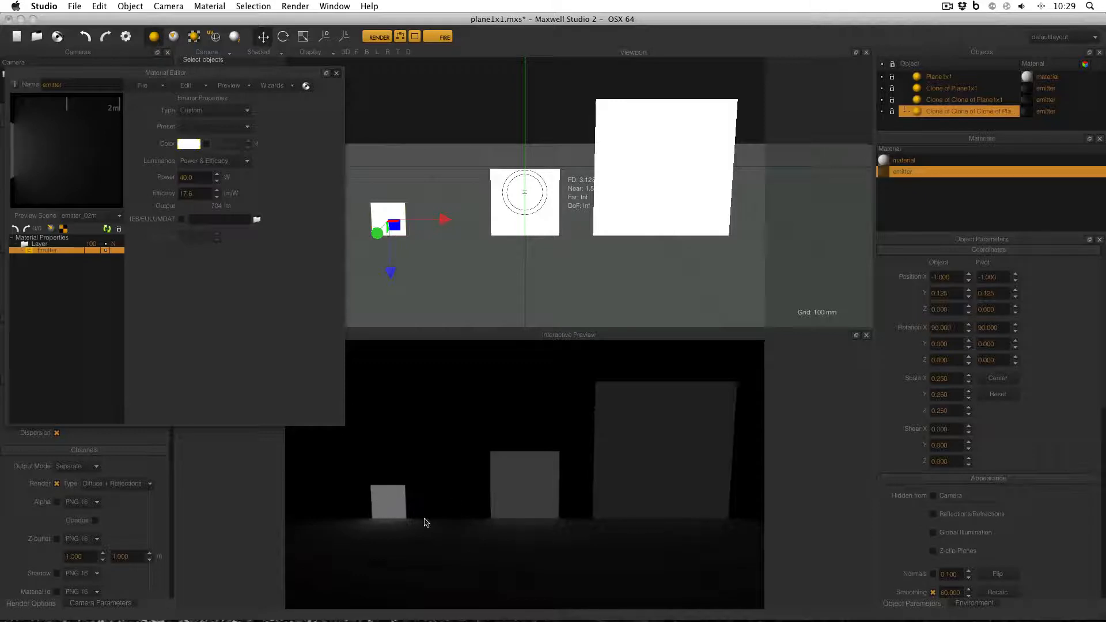
mouse_move(560, 496)
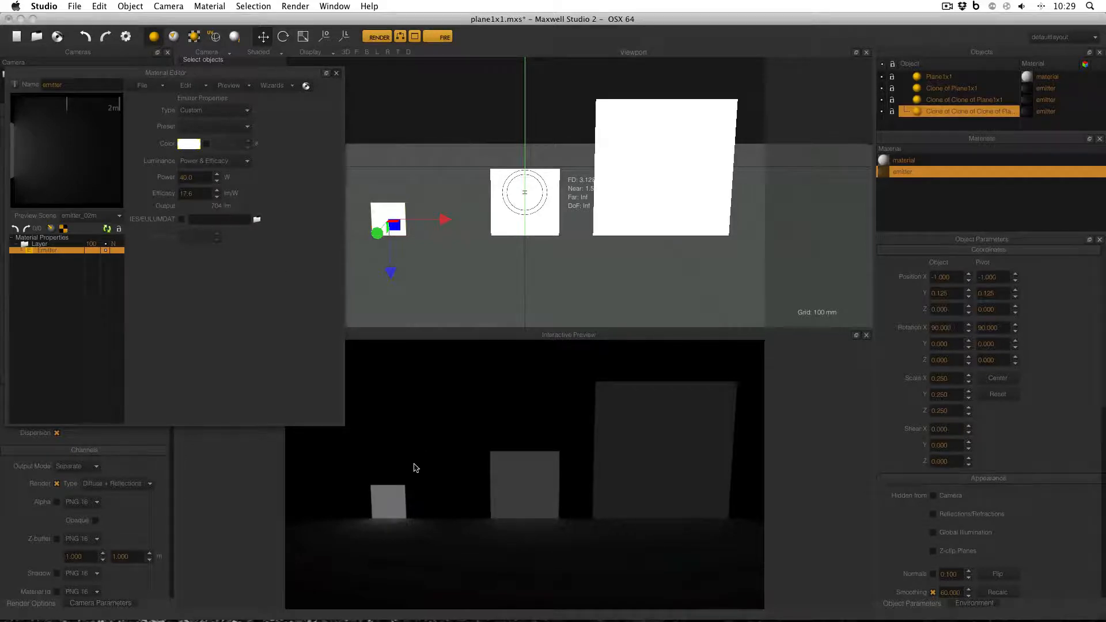
mouse_move(403, 506)
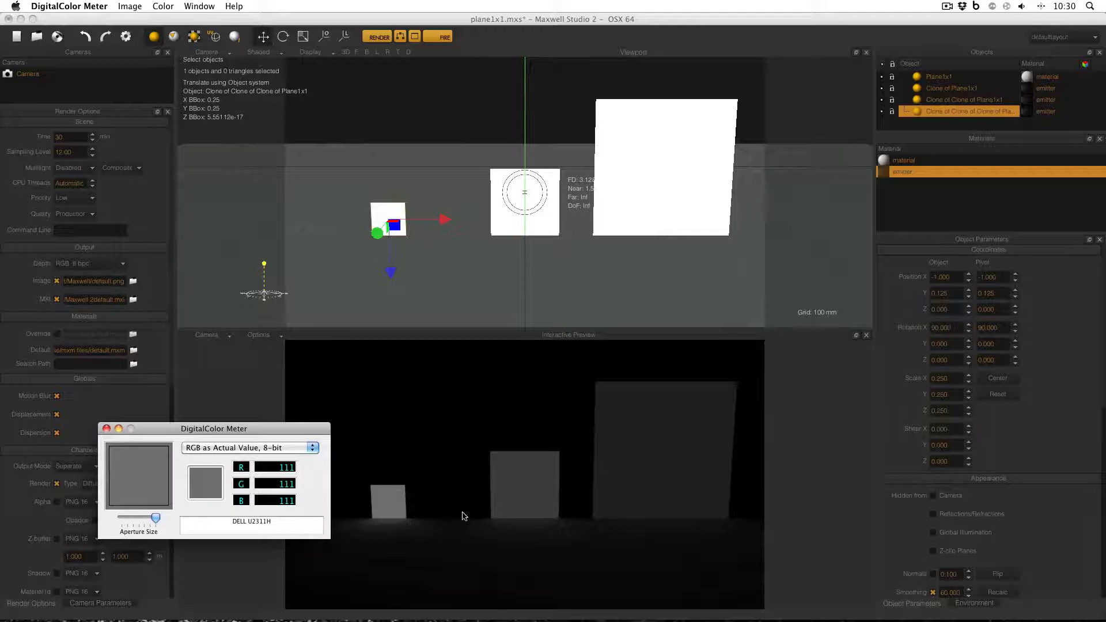
mouse_move(518, 488)
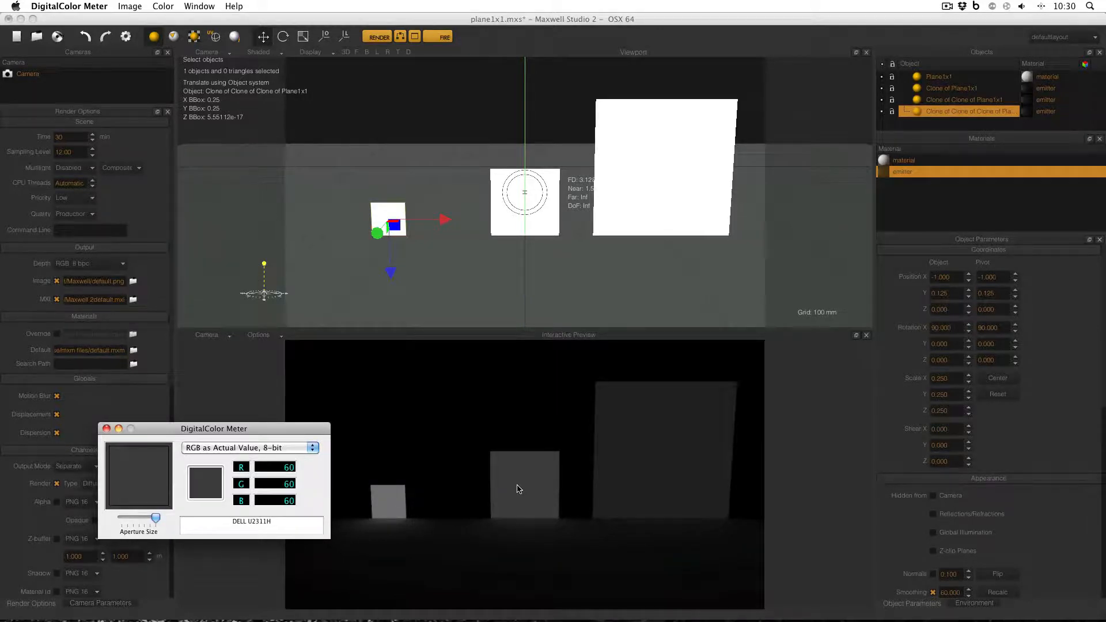
mouse_move(680, 447)
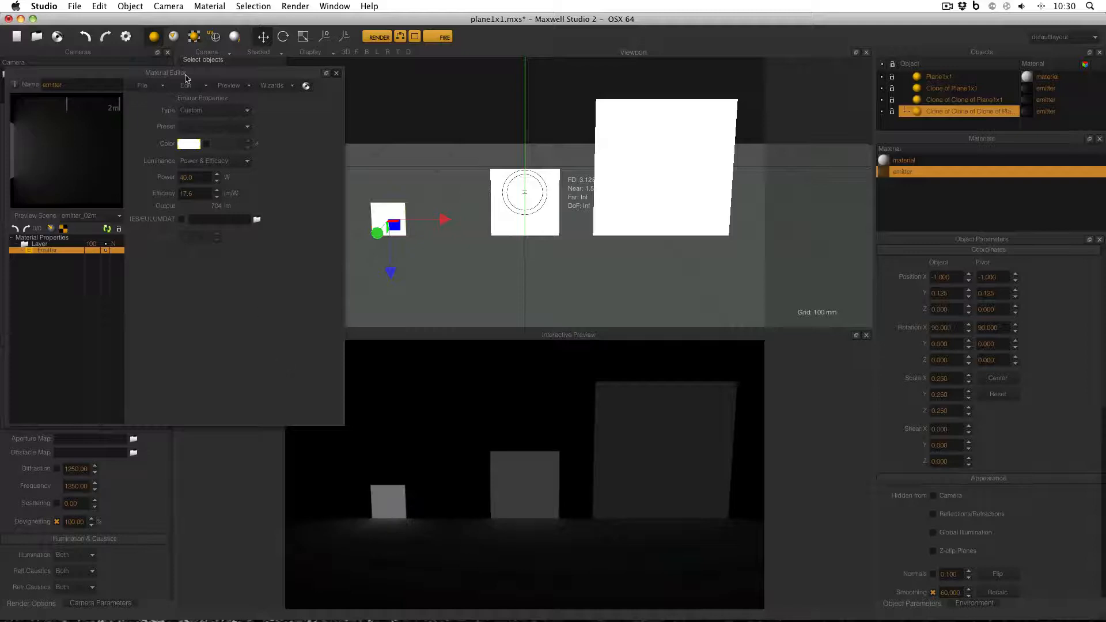
mouse_move(108, 81)
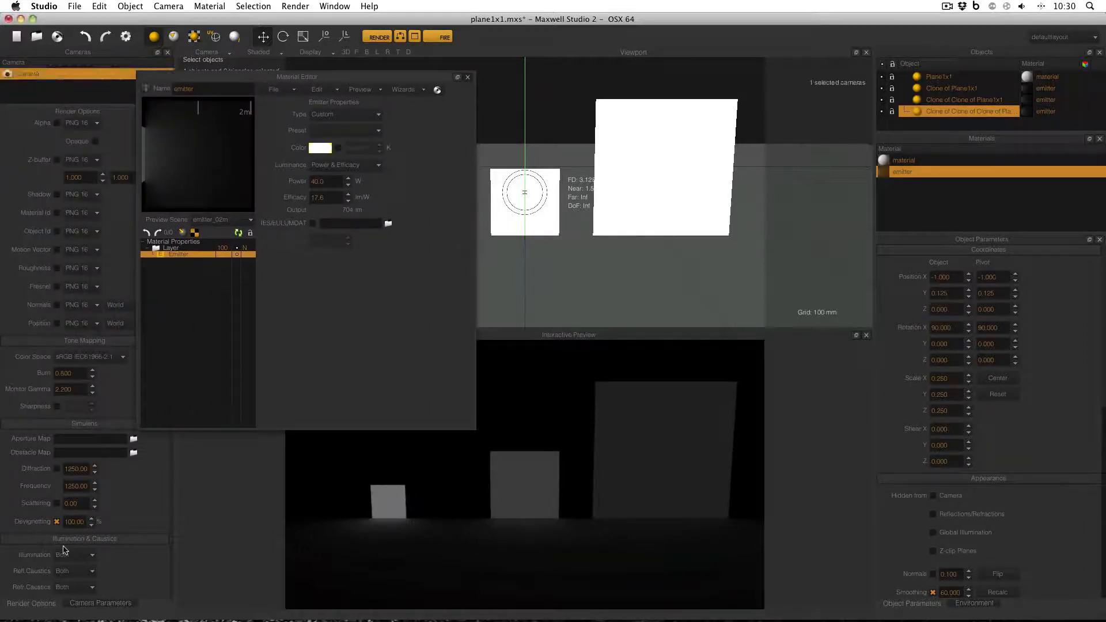
left_click(99, 604)
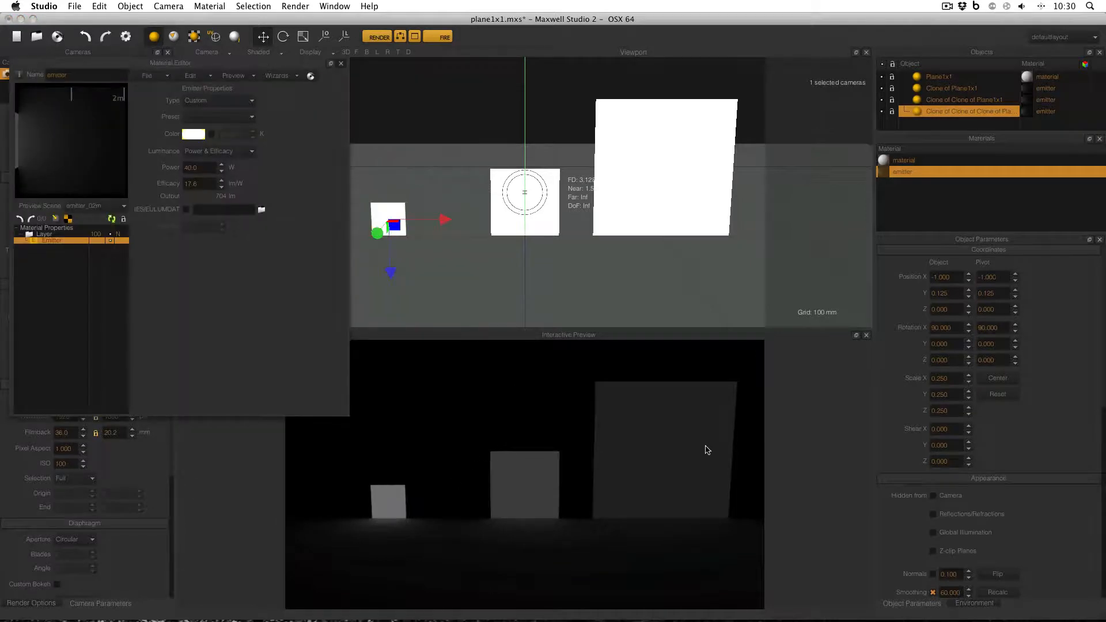
mouse_move(592, 477)
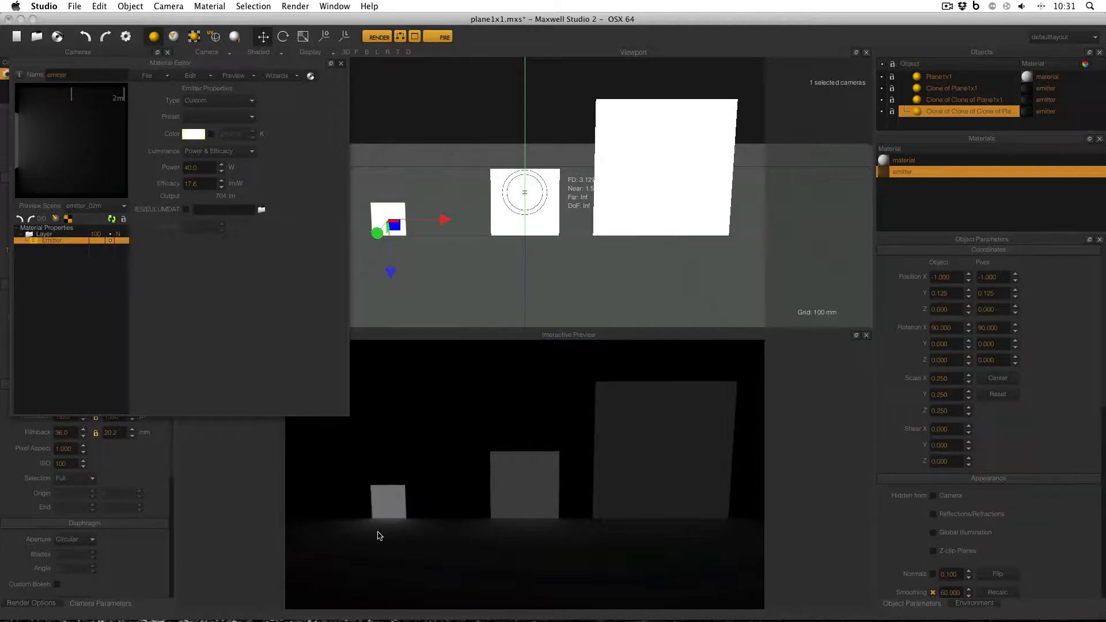
Start the FIRE interactive render and switch the emitter luminance mode to Lux.
left_click(437, 35)
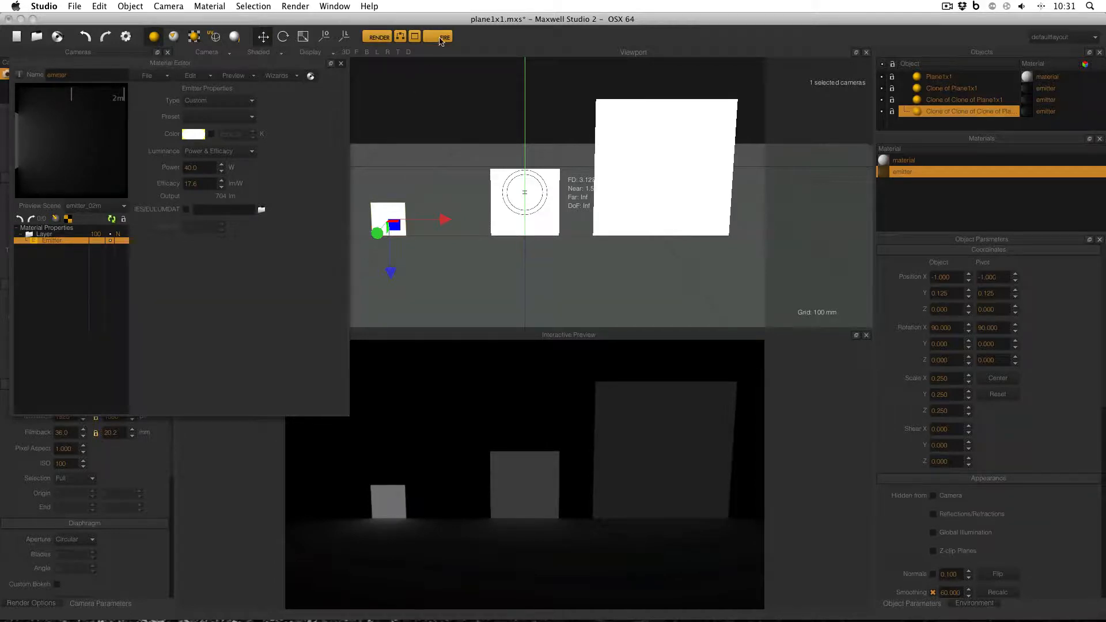
left_click(438, 35)
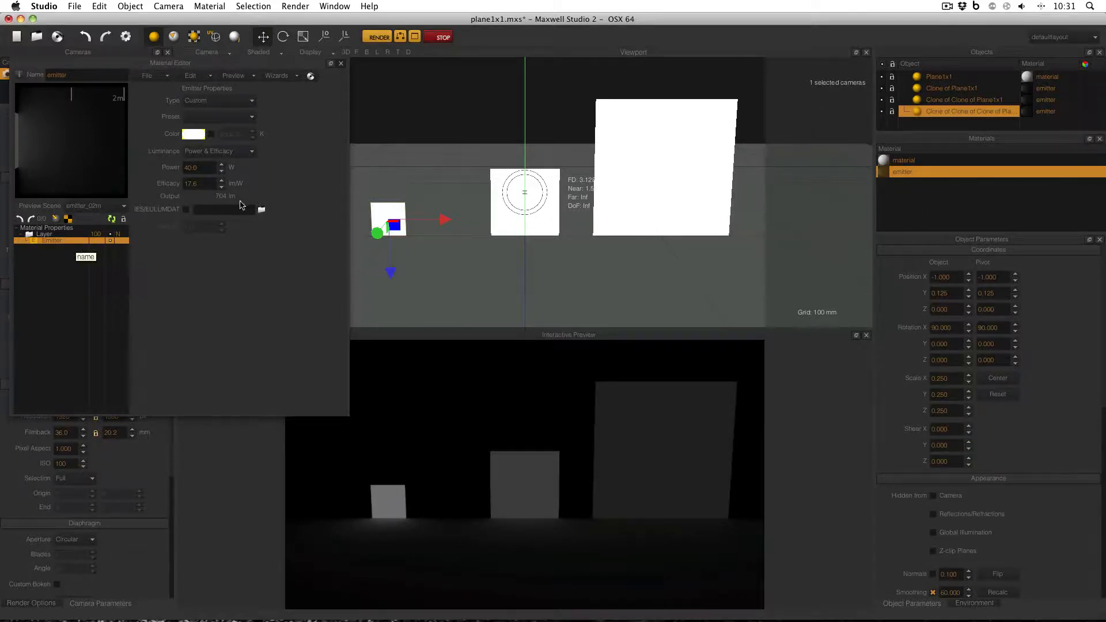
left_click(251, 152)
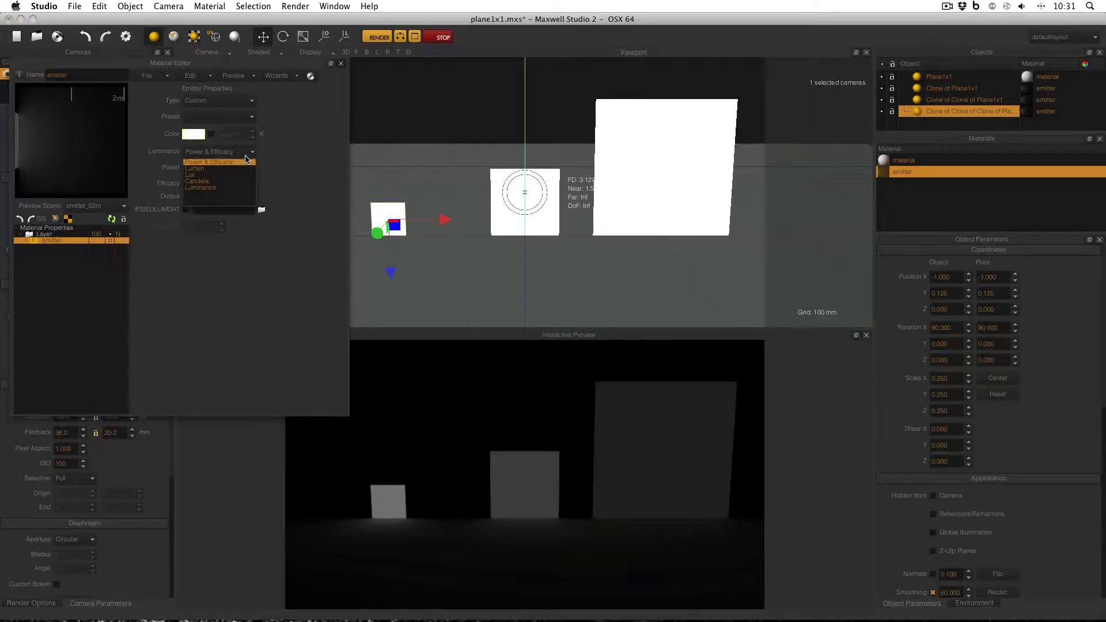
left_click(191, 175)
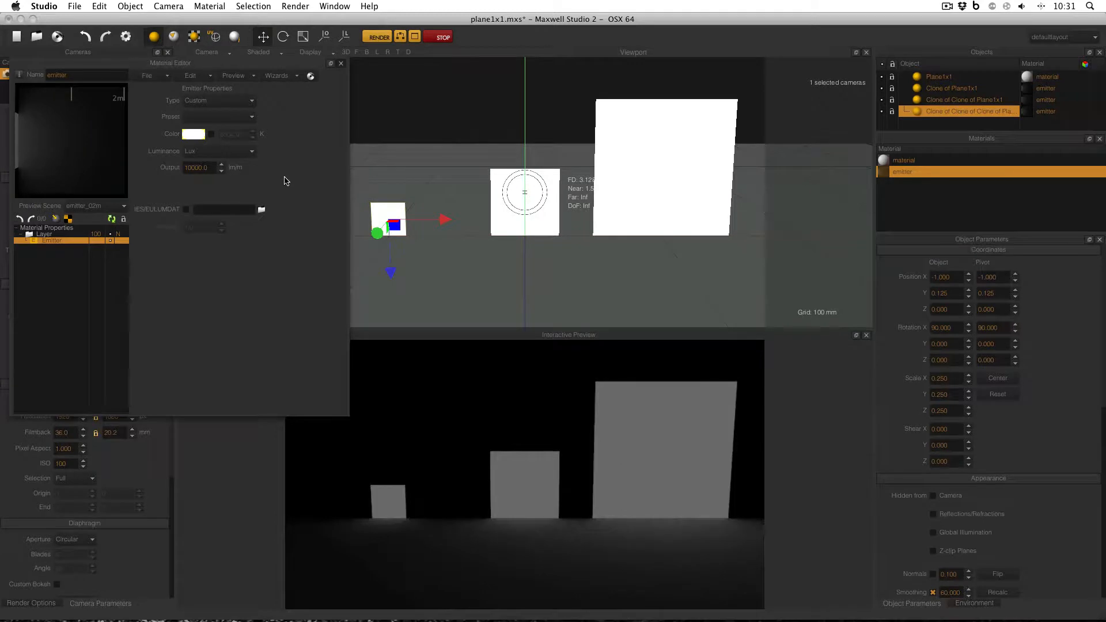
mouse_move(277, 174)
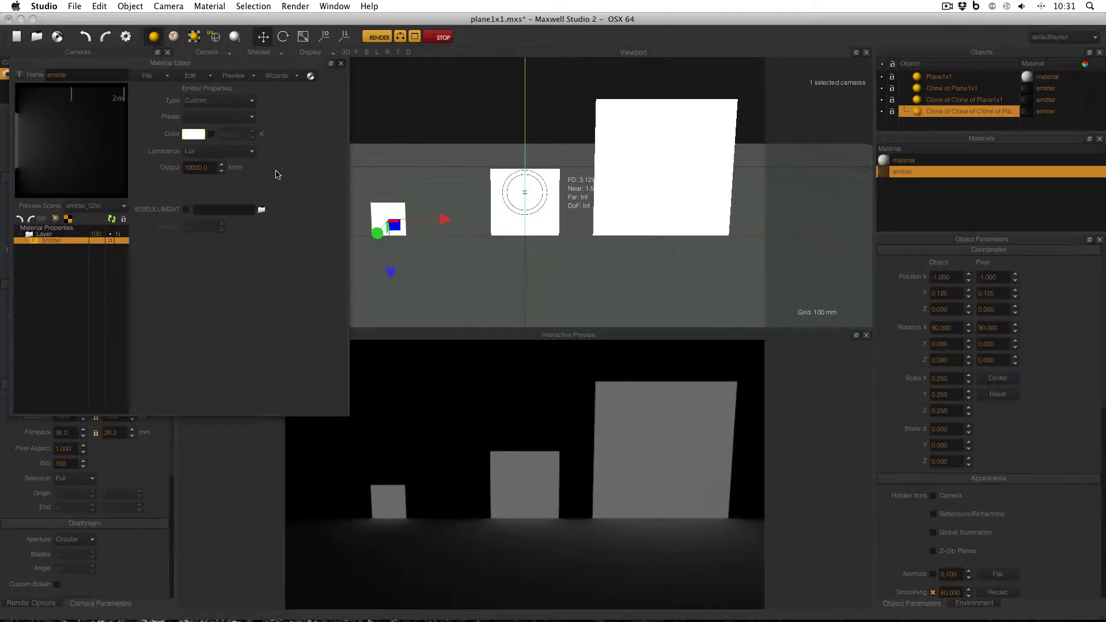
mouse_move(302, 172)
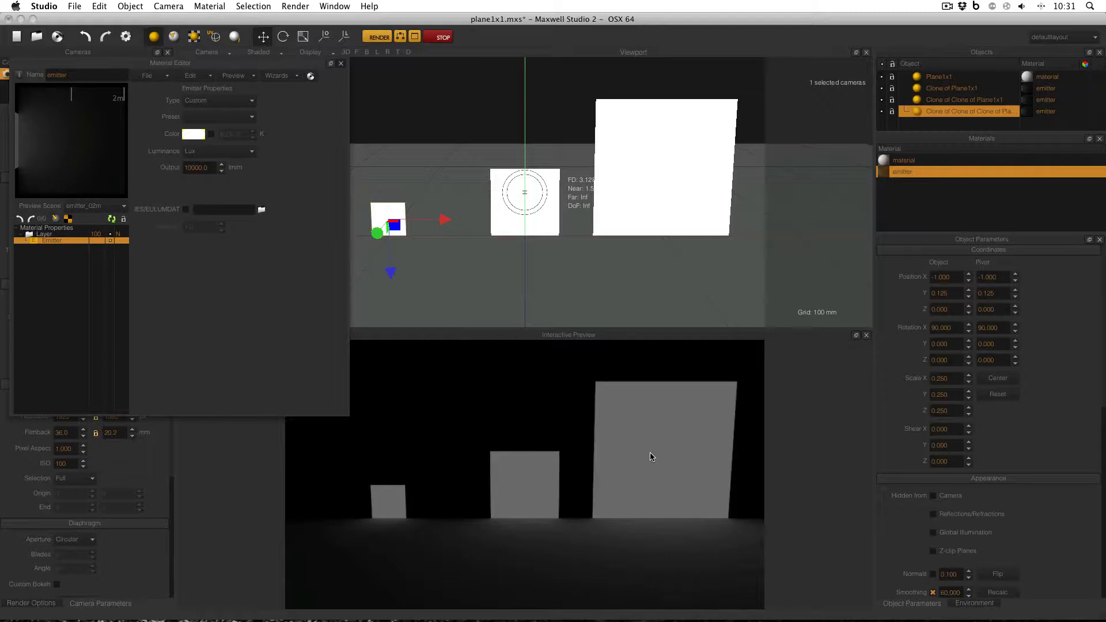
mouse_move(606, 467)
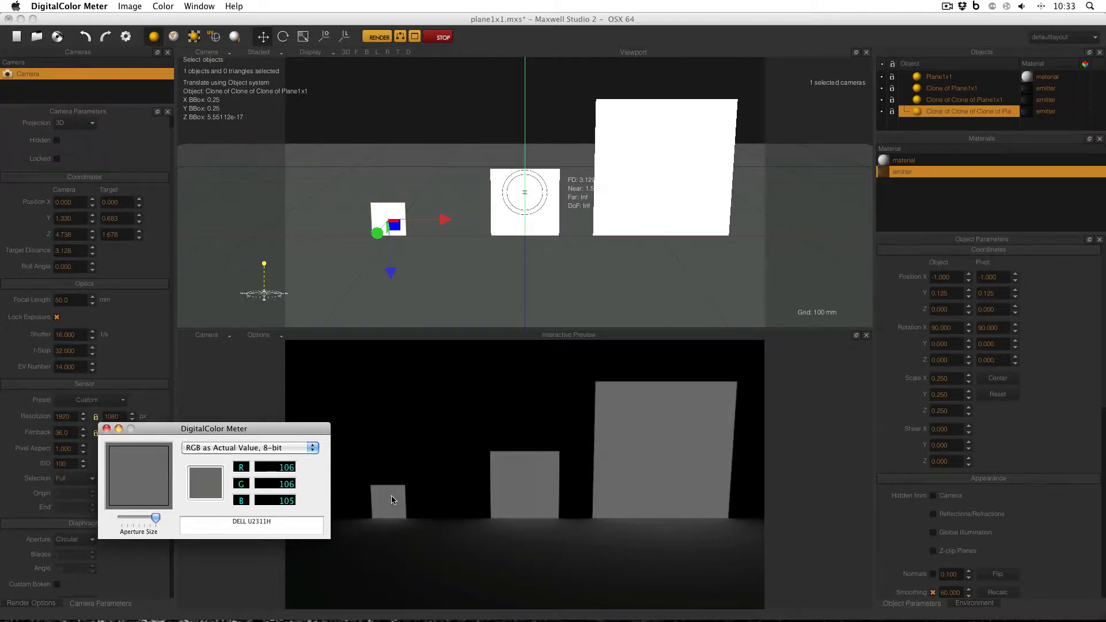
mouse_move(394, 499)
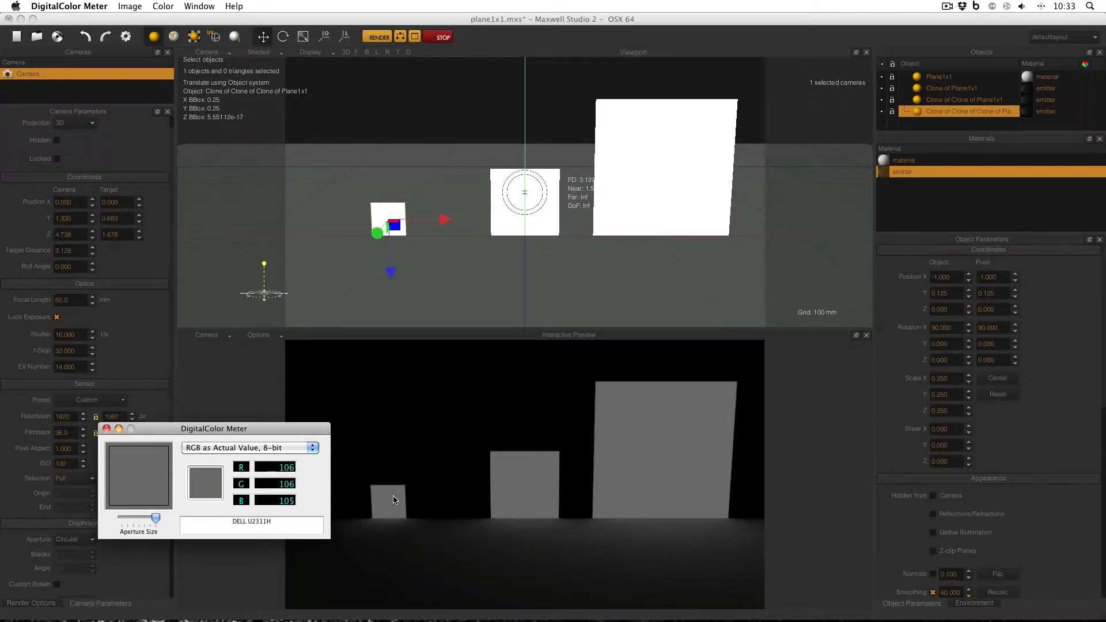
mouse_move(525, 481)
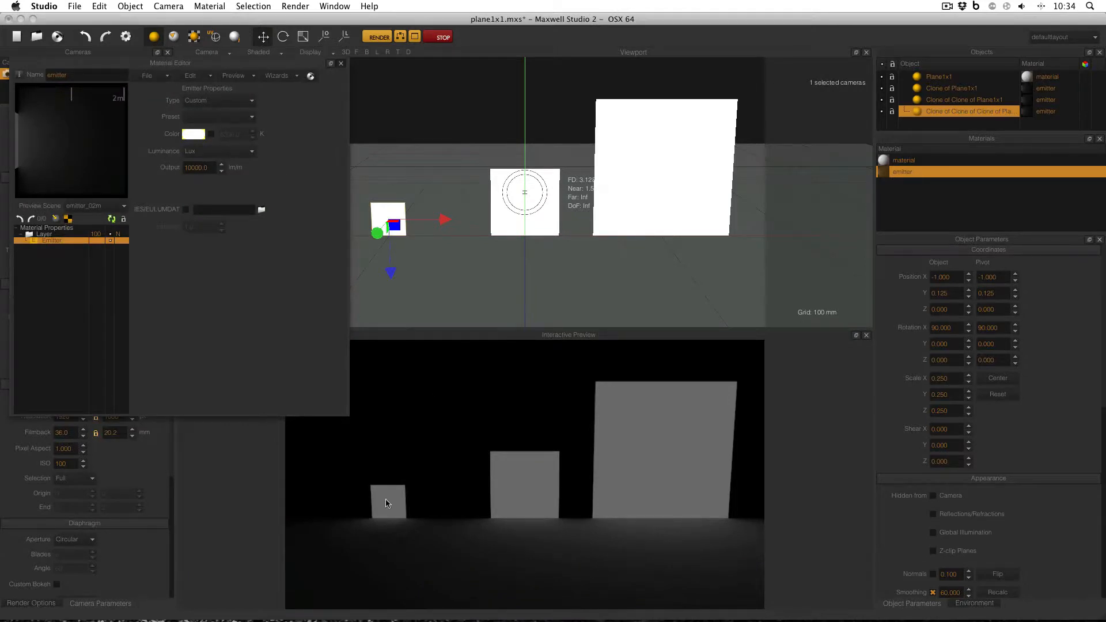
mouse_move(368, 442)
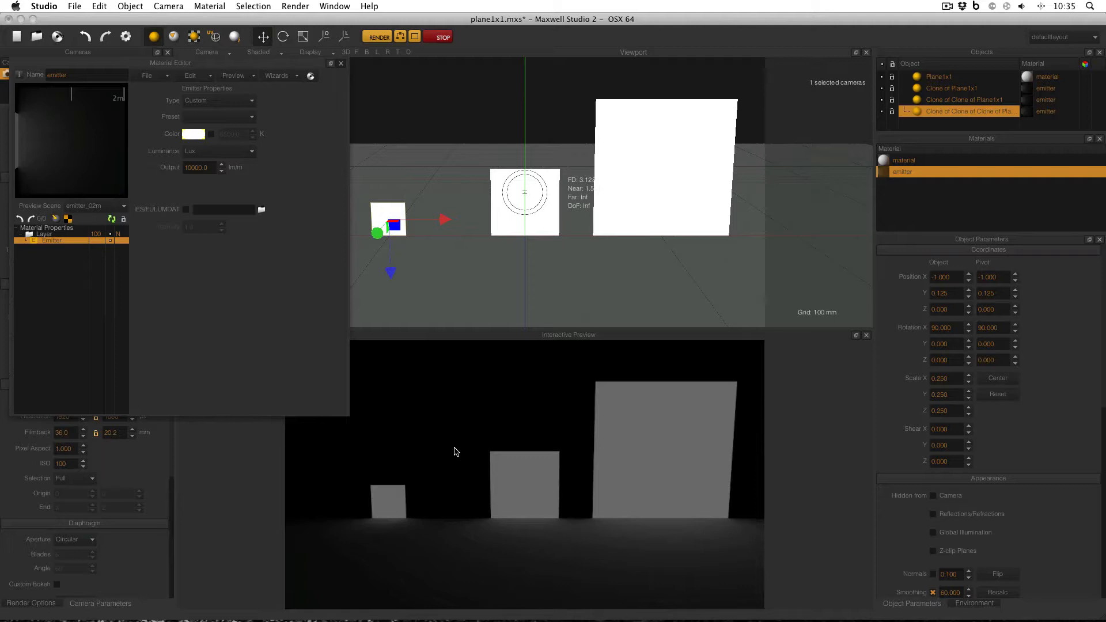
left_click(251, 152)
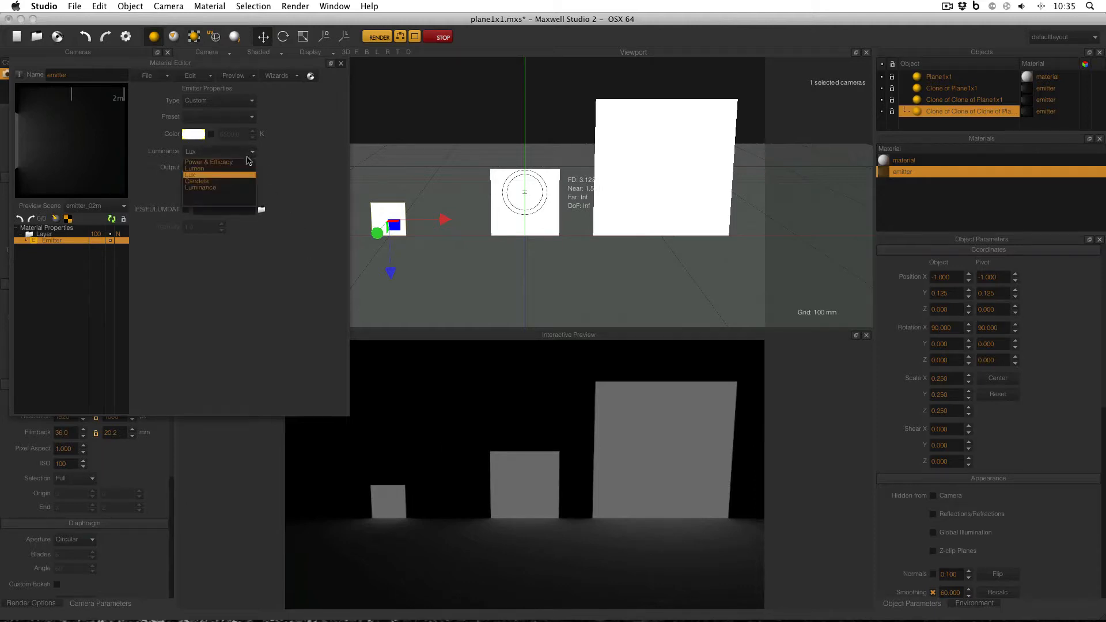
left_click(209, 162)
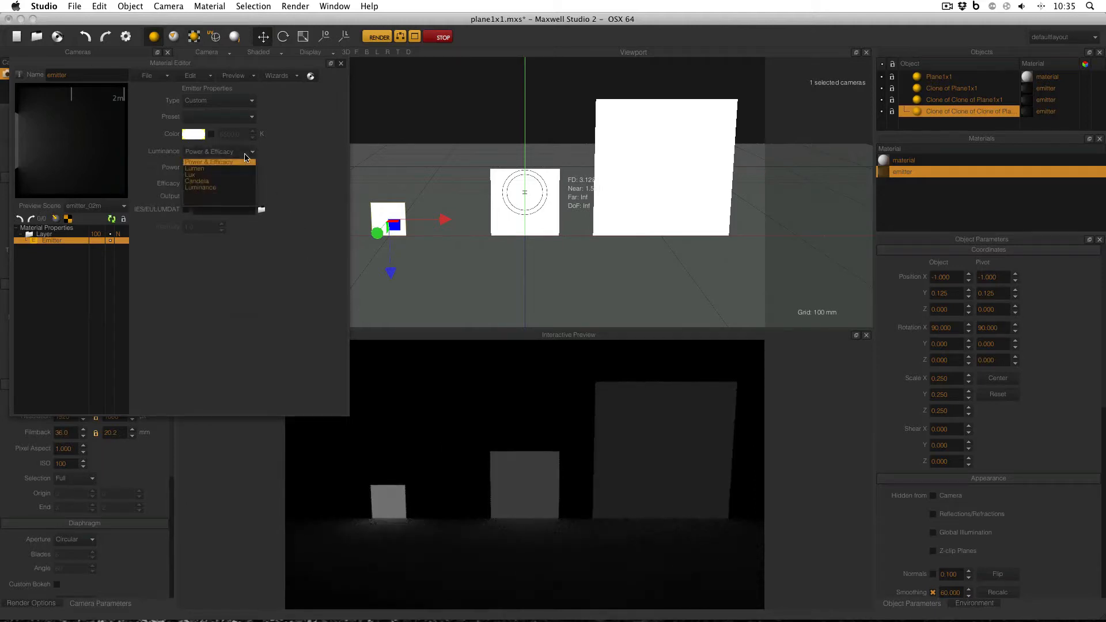
left_click(190, 174)
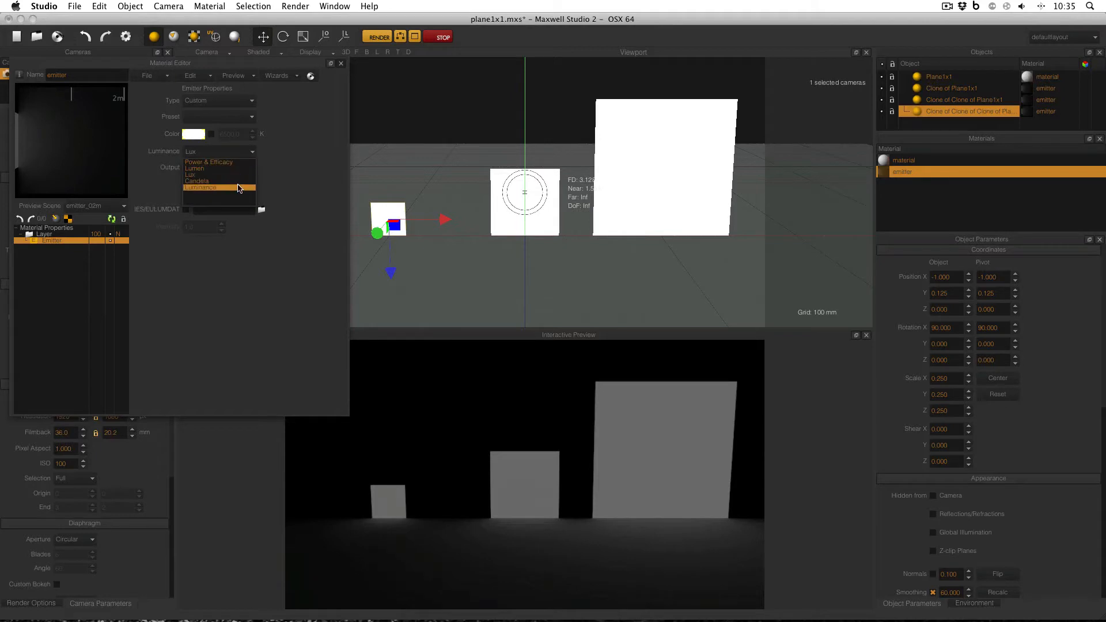
left_click(201, 187)
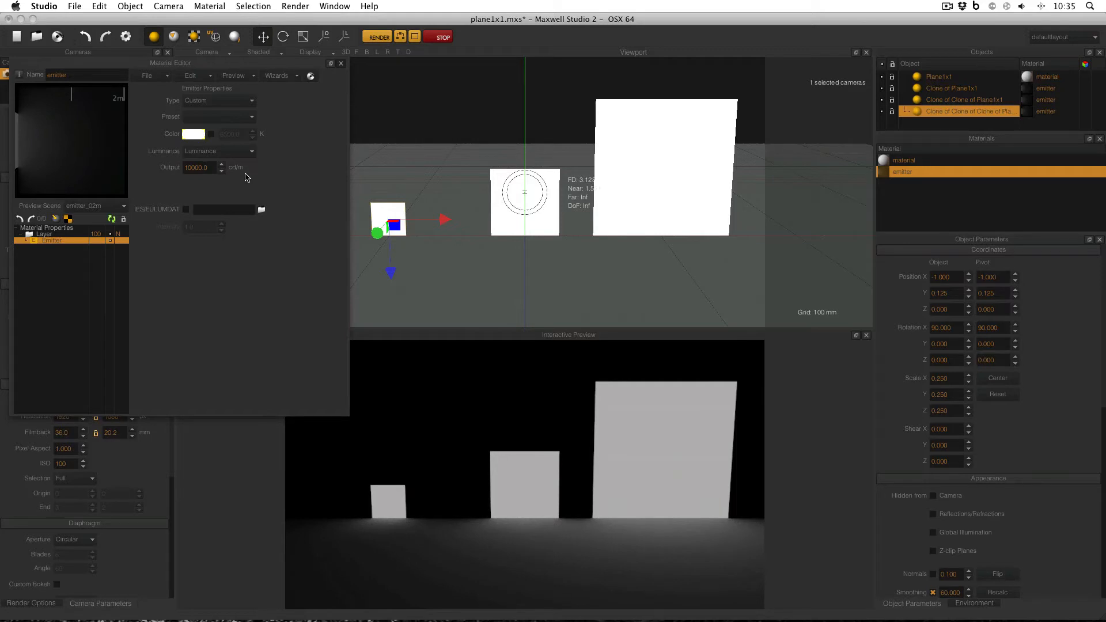
left_click(219, 151)
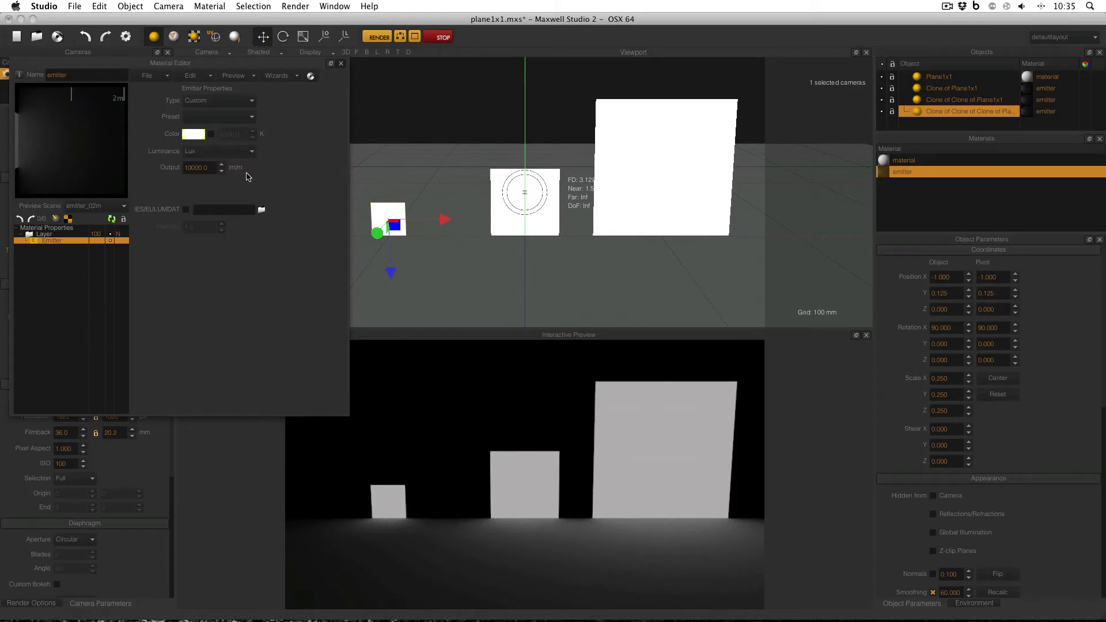